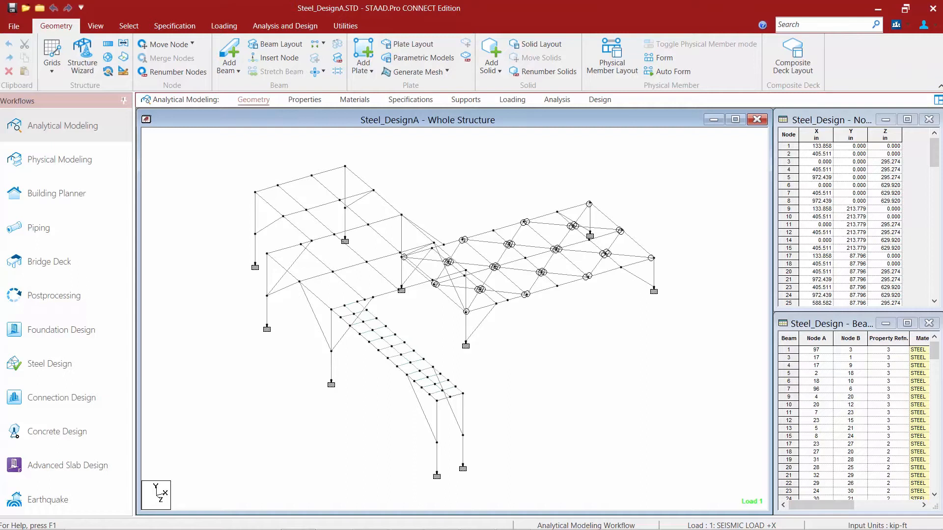
mouse_move(334, 119)
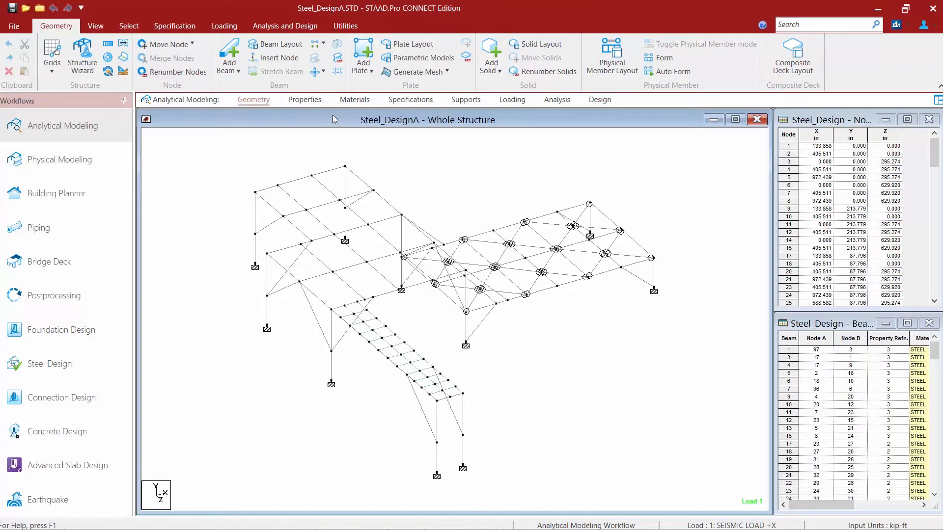
Step: Show node number labels on the whole structure with Shift+N
key("shift+n")
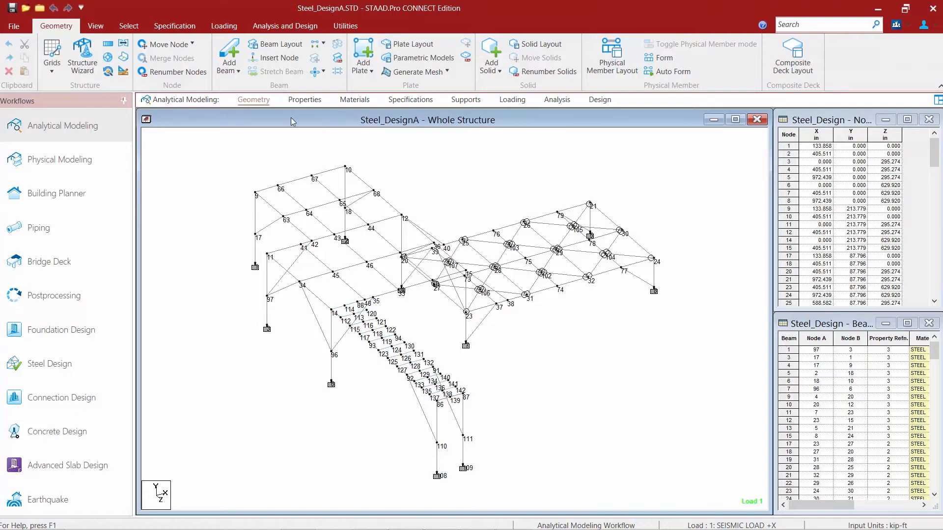
Step: Select all nodes via Select > Nodes > All and bring up the Node Tools tab
left_click(128, 25)
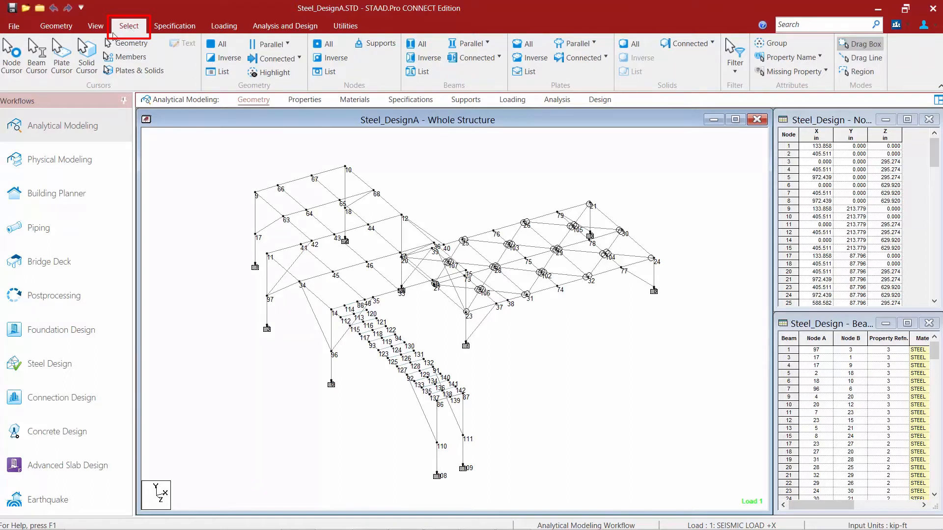
left_click(10, 53)
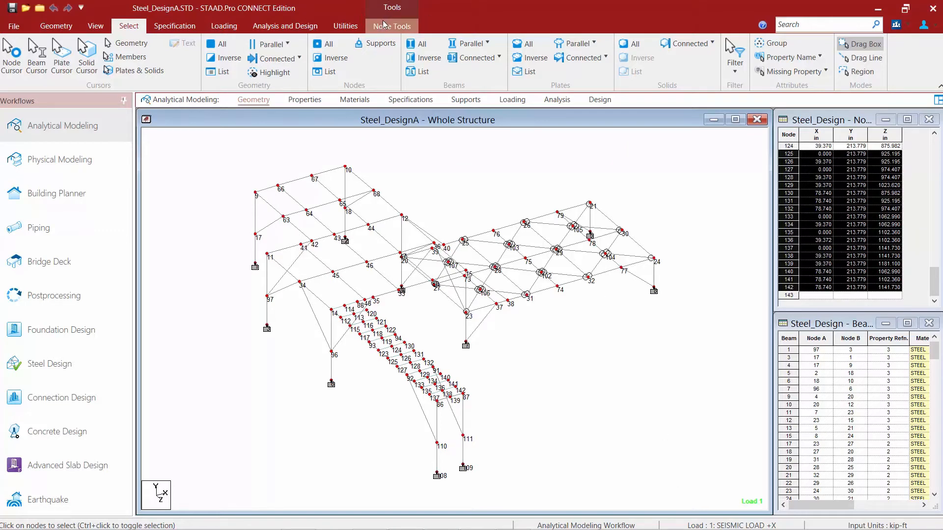
left_click(392, 26)
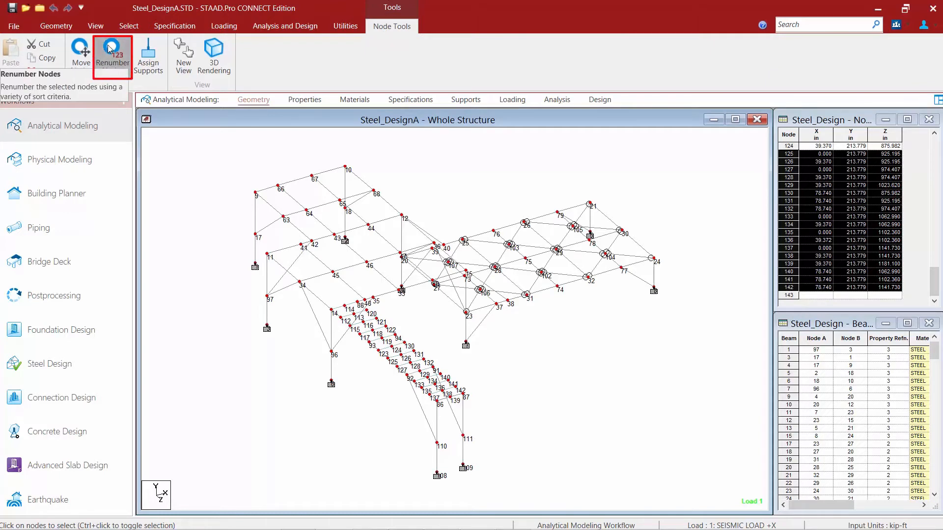
Step: Start Renumber Nodes, confirm the warning, and add Y Coordinate as the first sort criterion
left_click(112, 54)
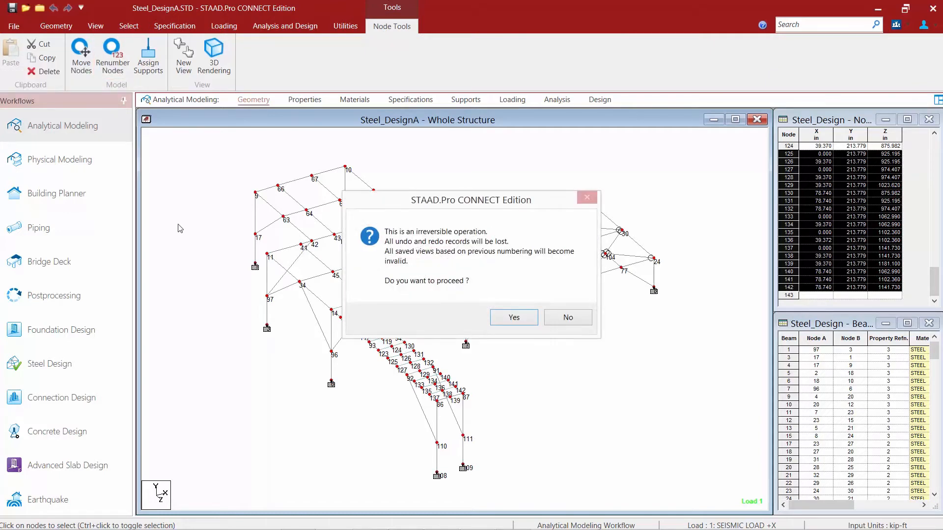
mouse_move(514, 317)
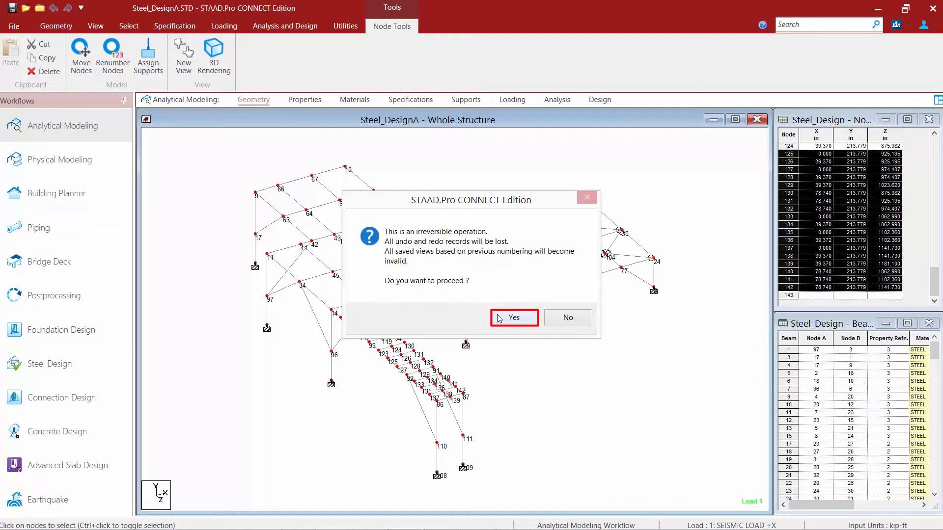
left_click(513, 317)
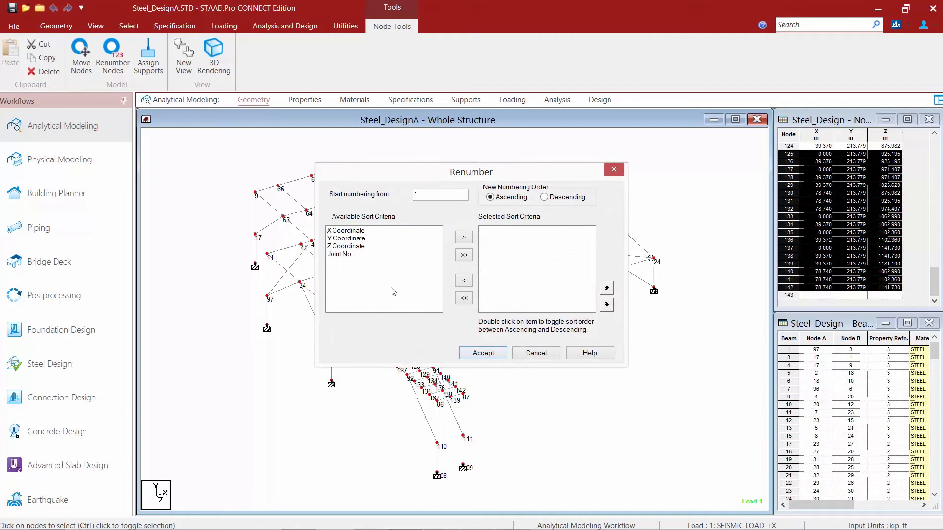
mouse_move(367, 239)
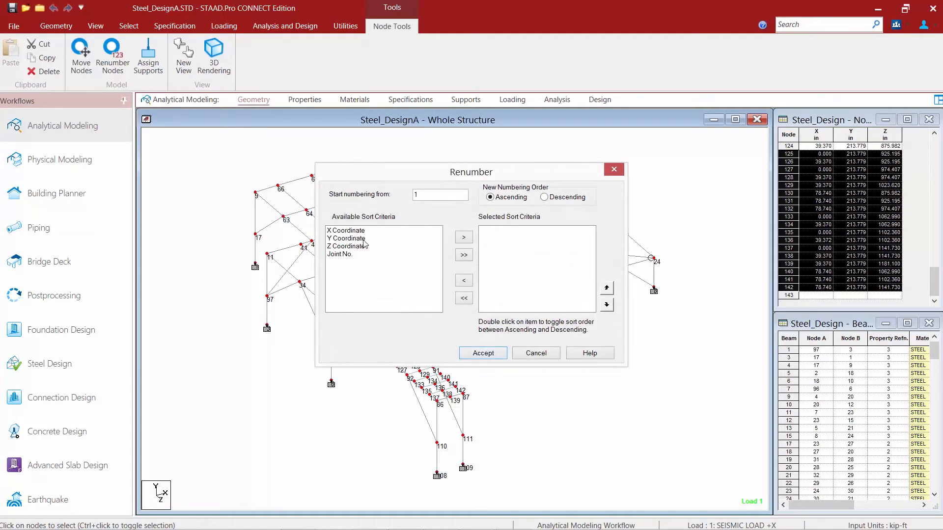
left_click(347, 238)
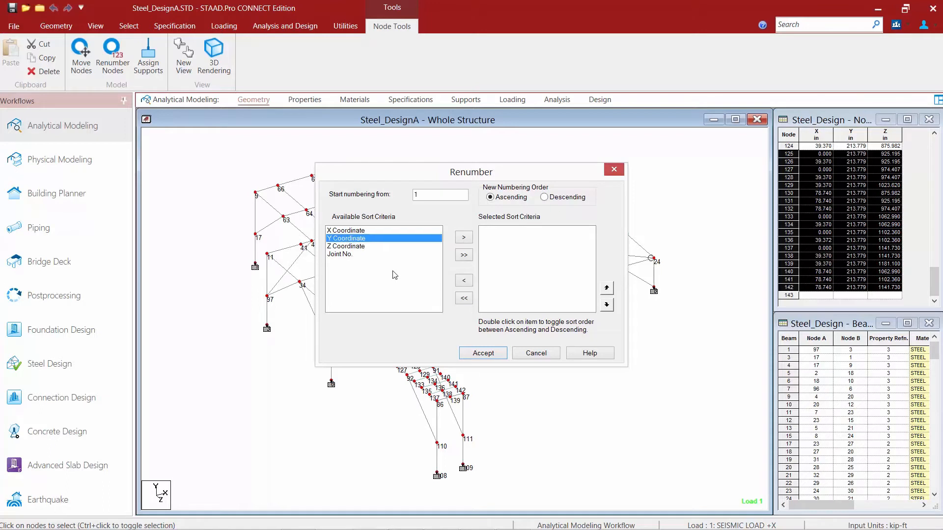
left_click(383, 237)
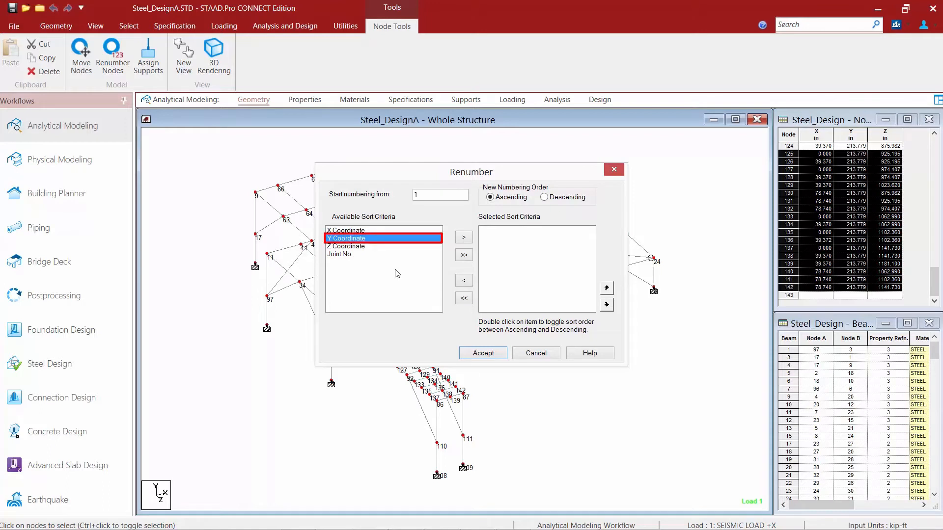
left_click(463, 238)
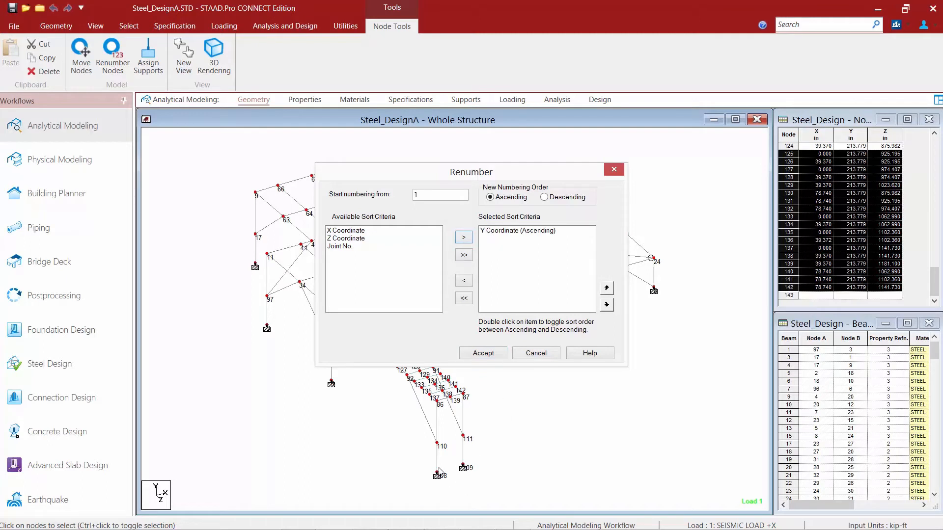
mouse_move(733, 377)
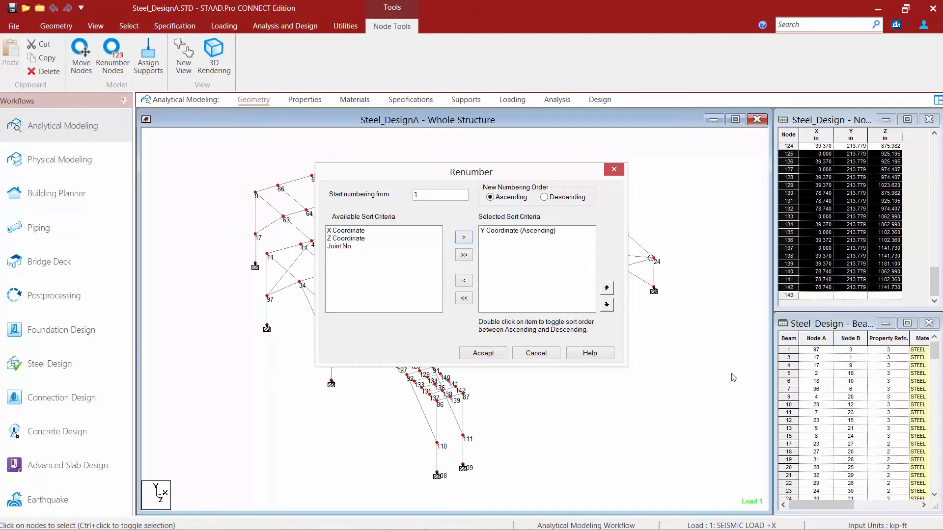
mouse_move(663, 313)
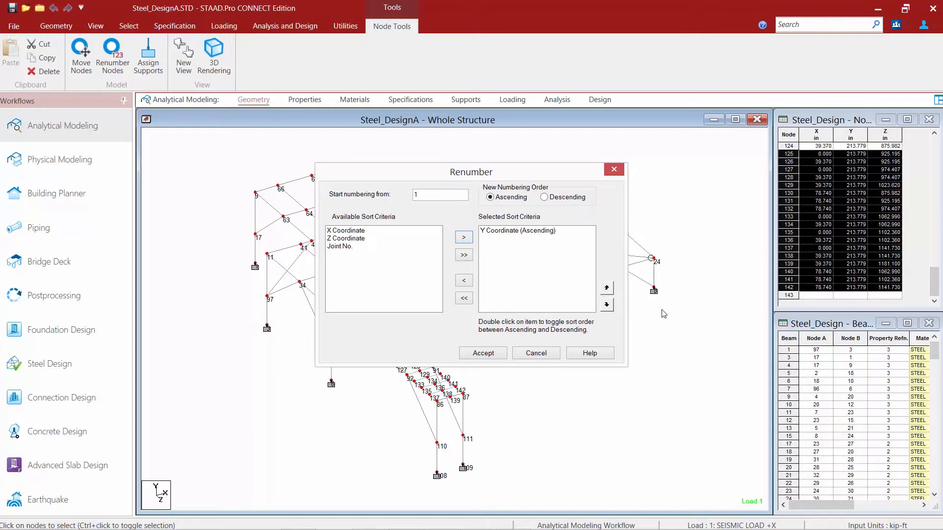
mouse_move(574, 366)
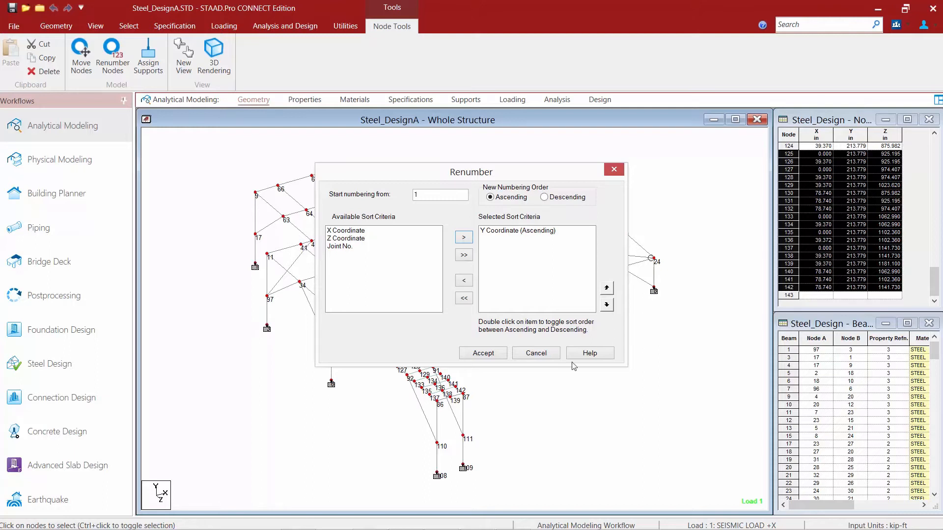
mouse_move(439, 448)
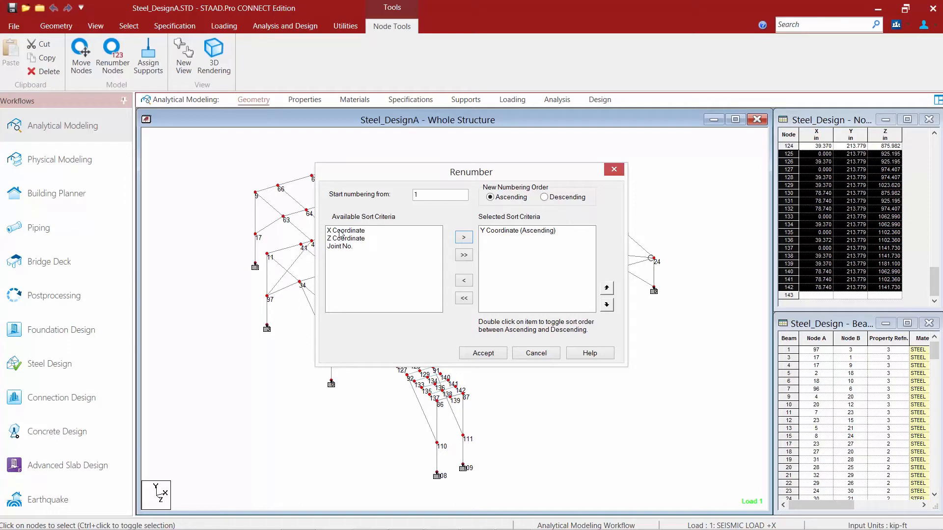
Step: Add X then Z Coordinate ascending, start at 1, and apply the renumbering of the 108 nodes
left_click(462, 237)
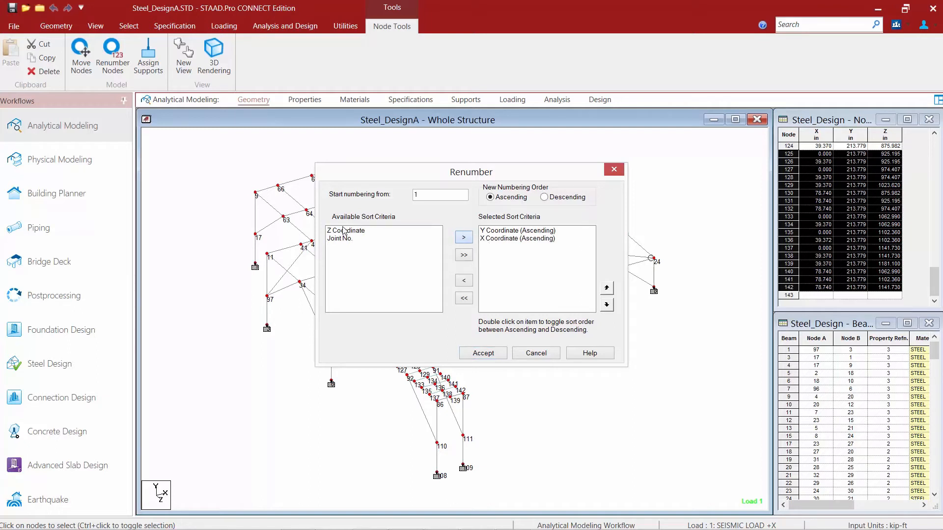
left_click(463, 237)
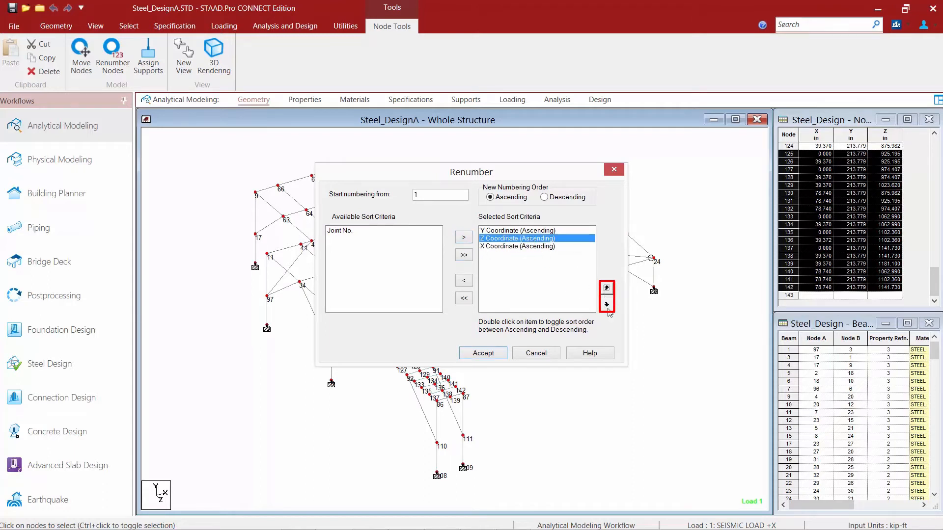
left_click(606, 305)
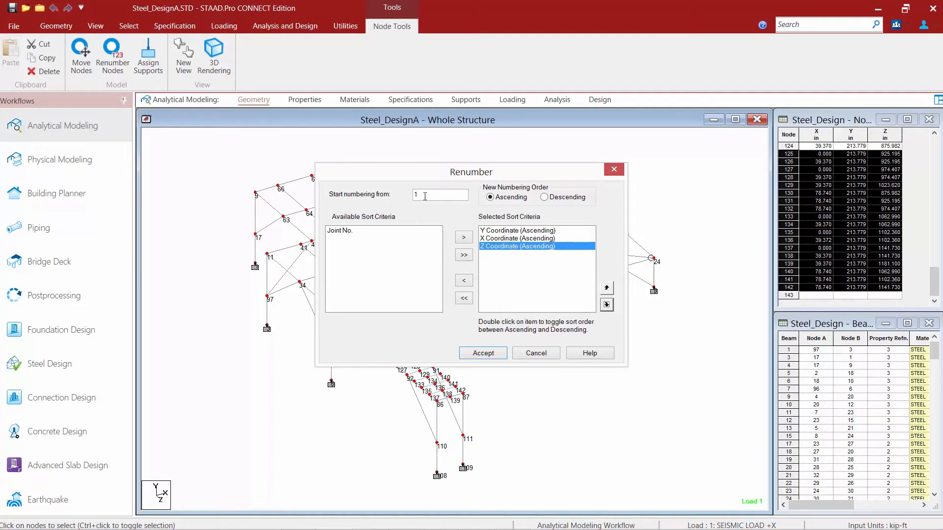
left_click(440, 194)
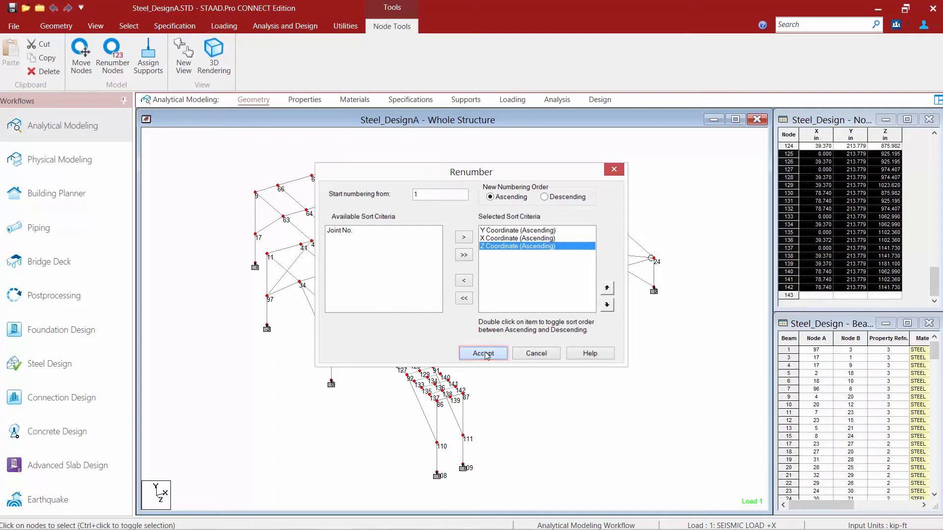
left_click(483, 353)
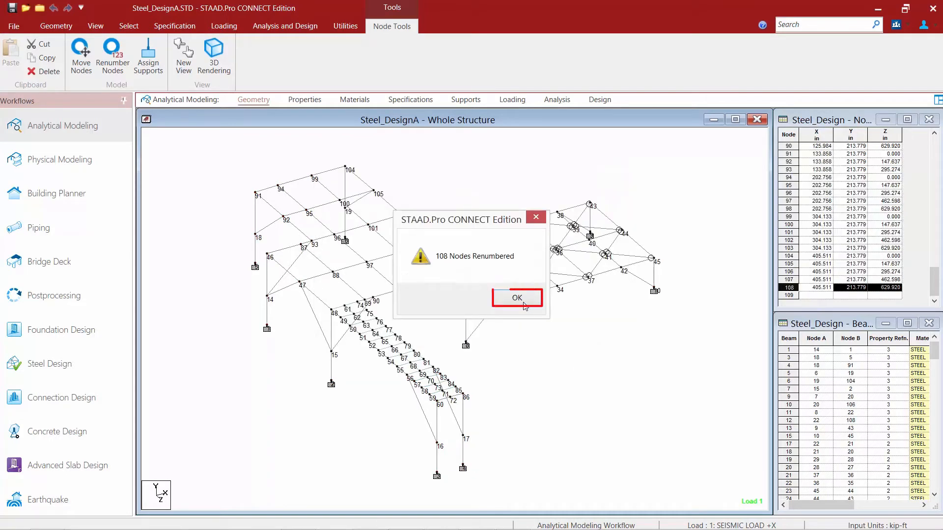
left_click(516, 299)
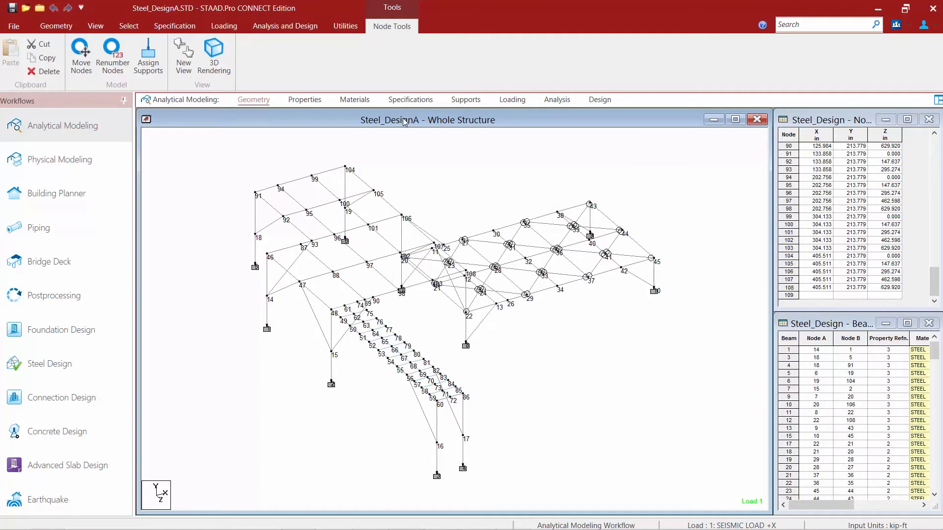
key("shift+n")
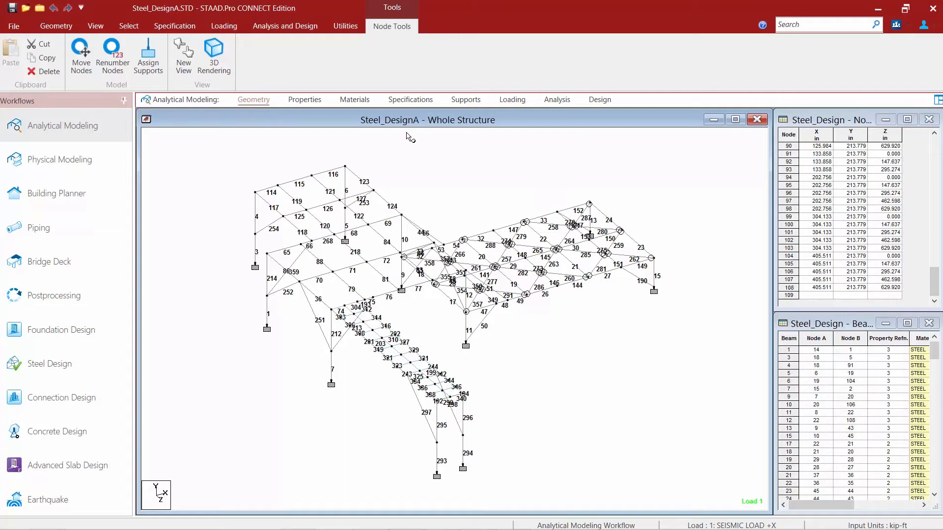
mouse_move(128, 25)
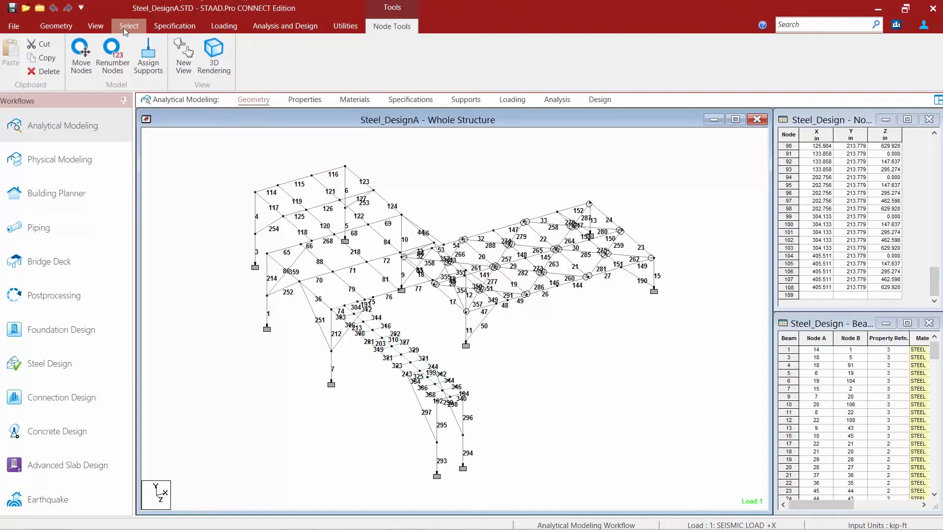
Step: Select all beams in the model and bring up the Beam Tools tab
left_click(127, 25)
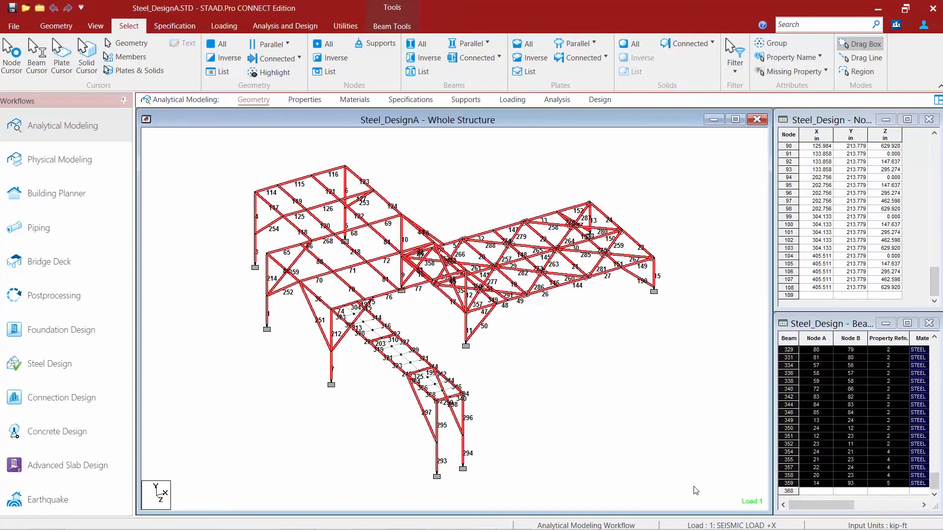
mouse_move(335, 141)
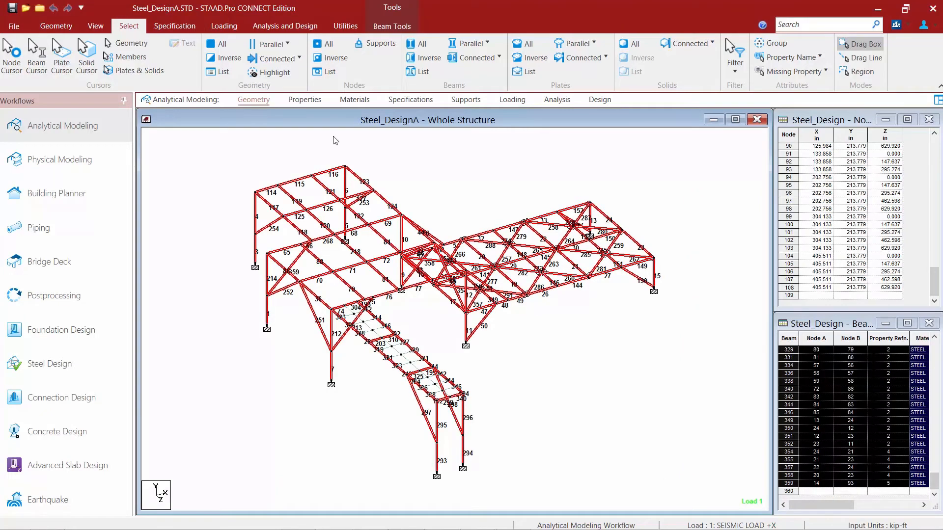
left_click(392, 25)
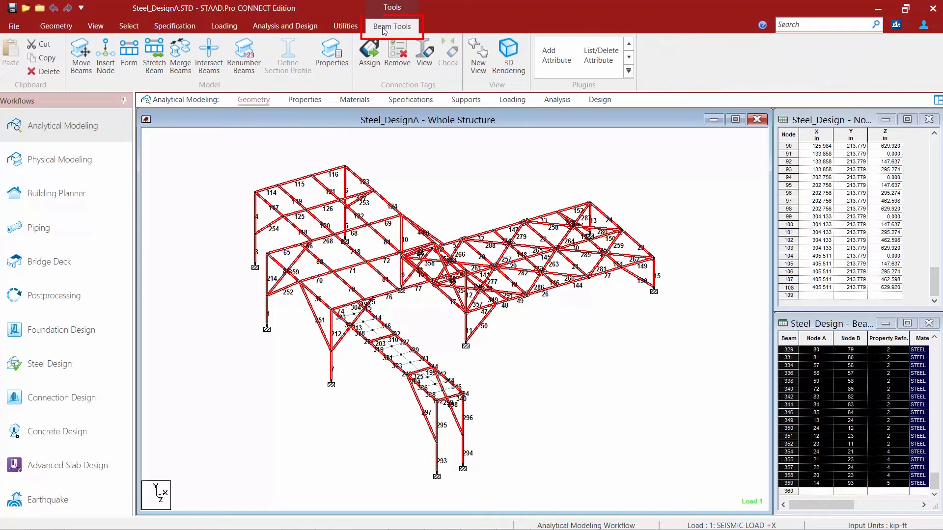
Step: Renumber all beams from 1 sorted by Y, X, then Z coordinate ascending, confirming the warning
left_click(242, 55)
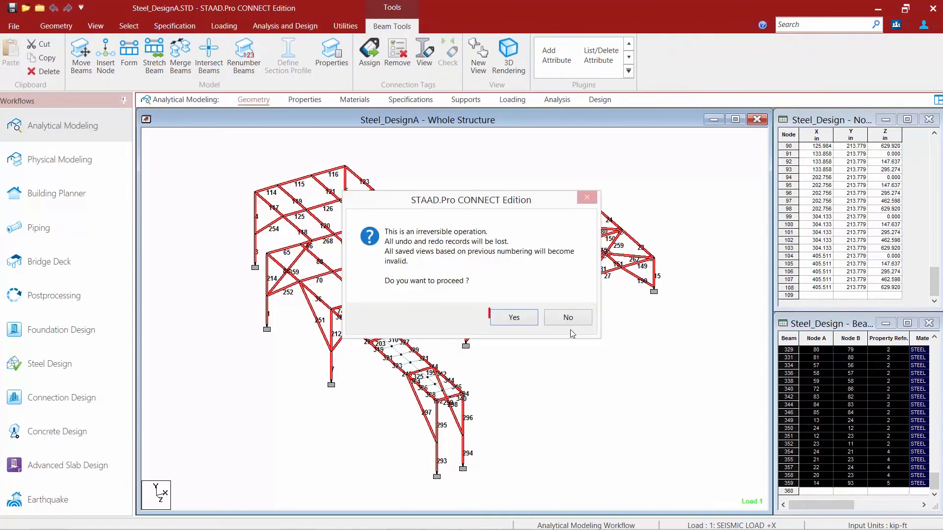
left_click(512, 317)
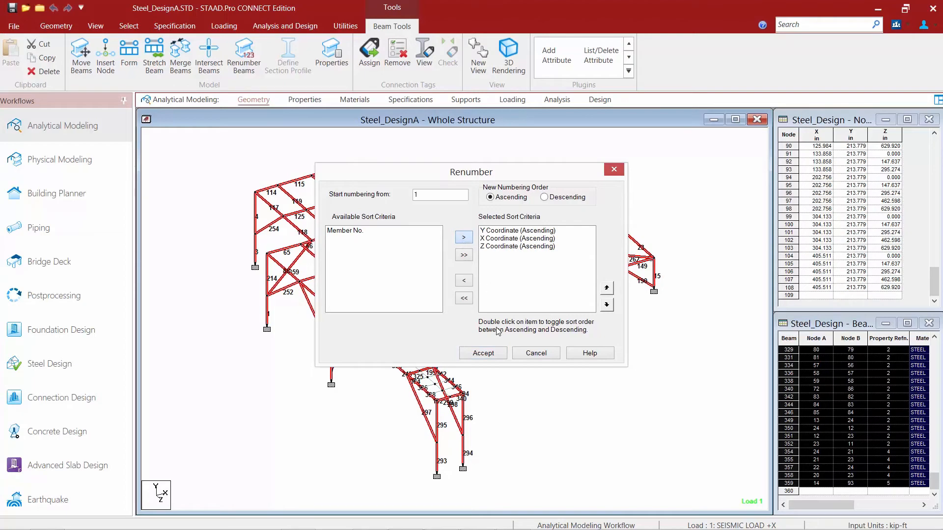
left_click(440, 194)
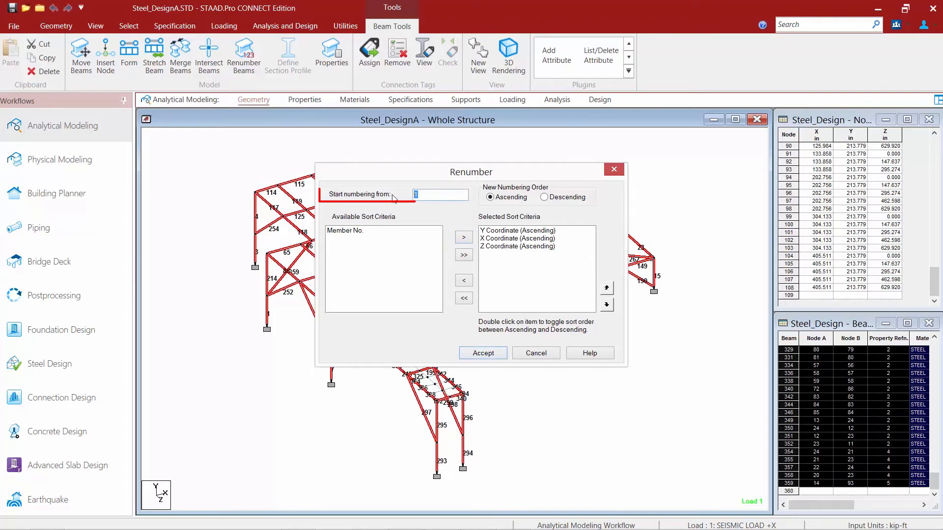
left_click(482, 353)
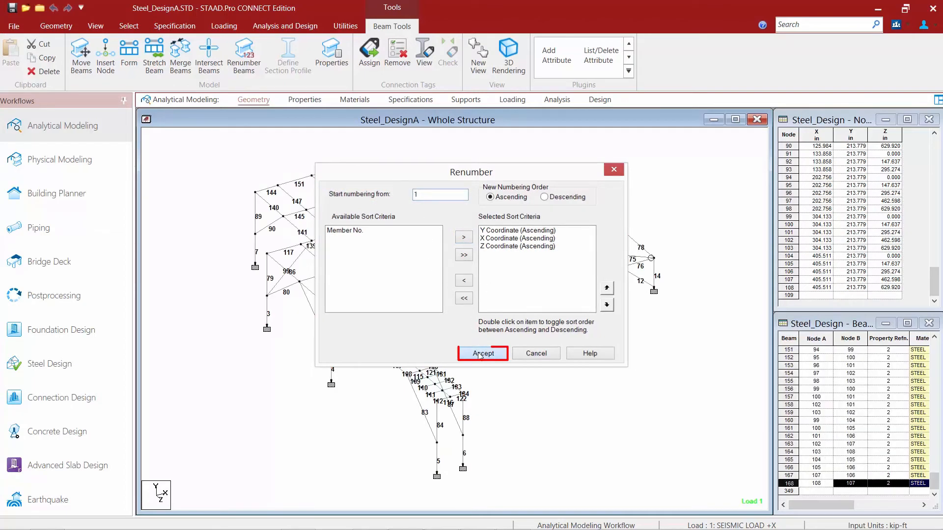
left_click(483, 353)
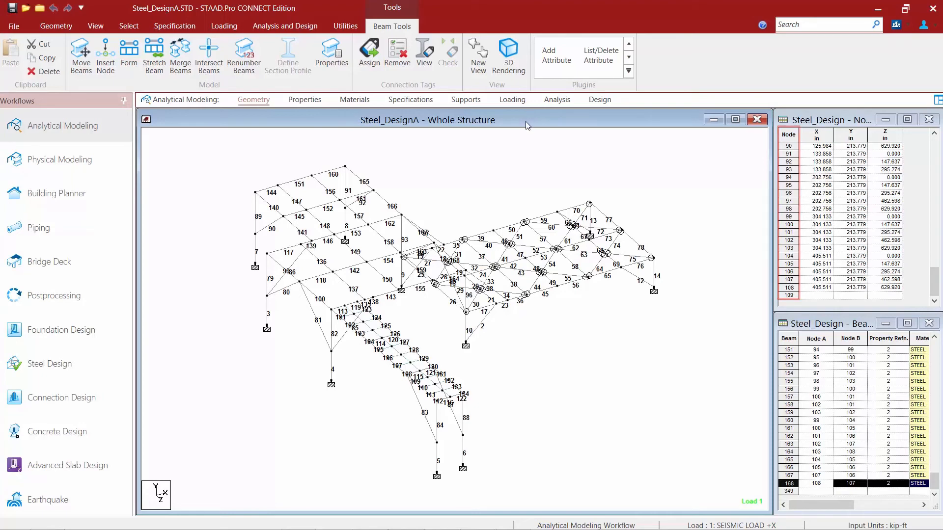
Step: Swap beam labels for plate numbers with Shift+B and select all plates
key("shift+b")
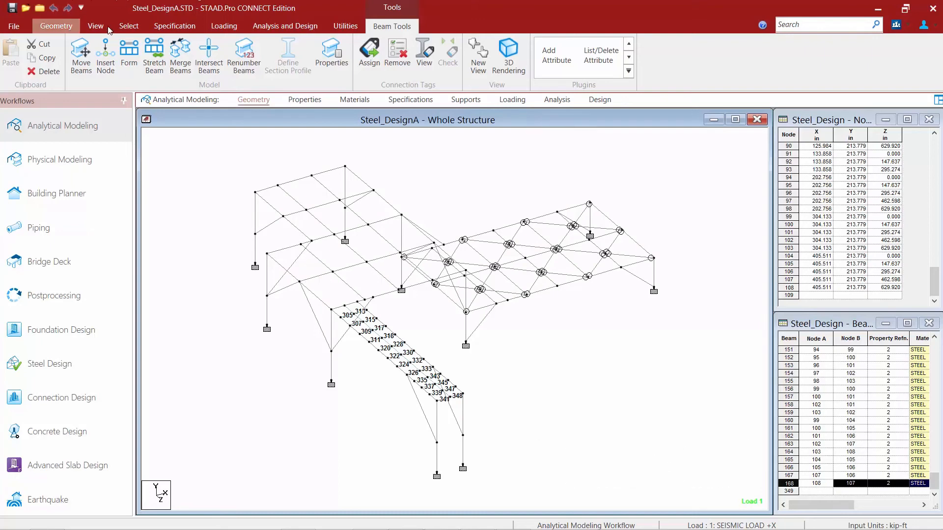
left_click(128, 26)
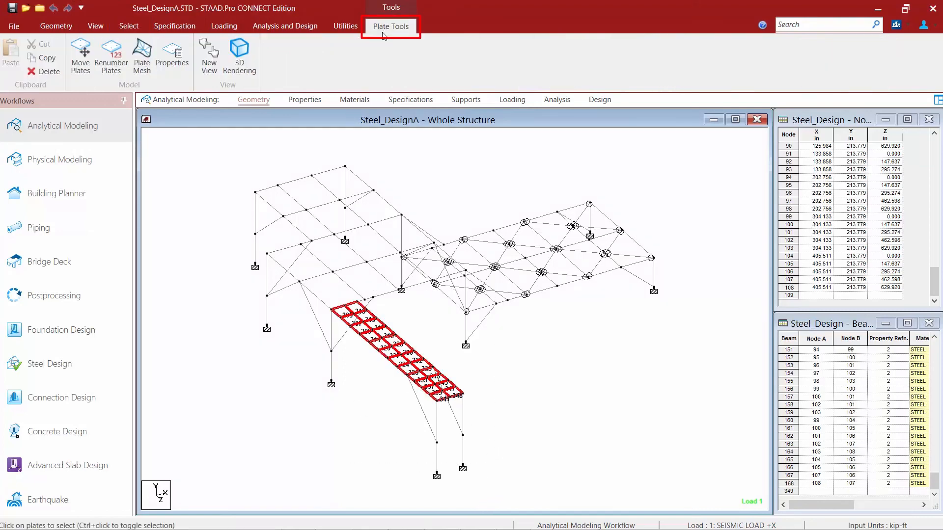
Step: Renumber the 24 deck plates 169–192 sorted by Y, X, then Z coordinate, confirming the warning
left_click(111, 55)
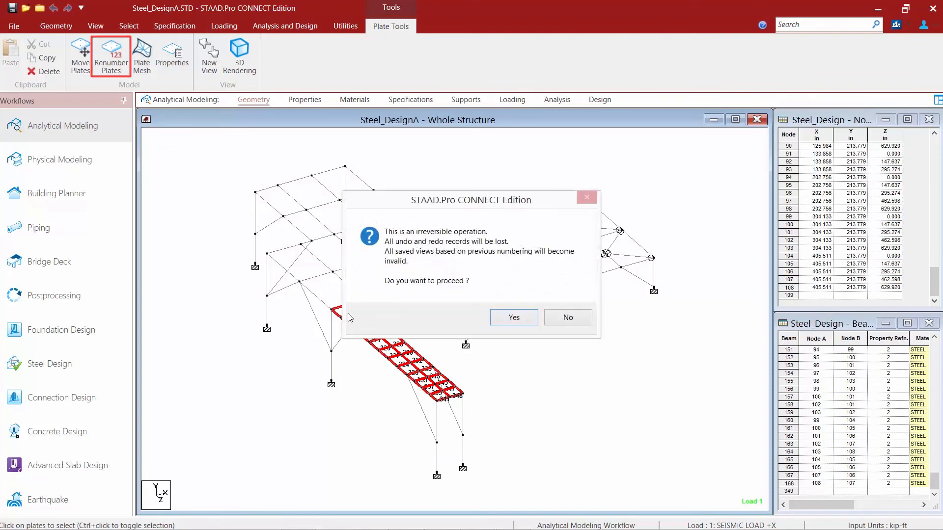
left_click(513, 317)
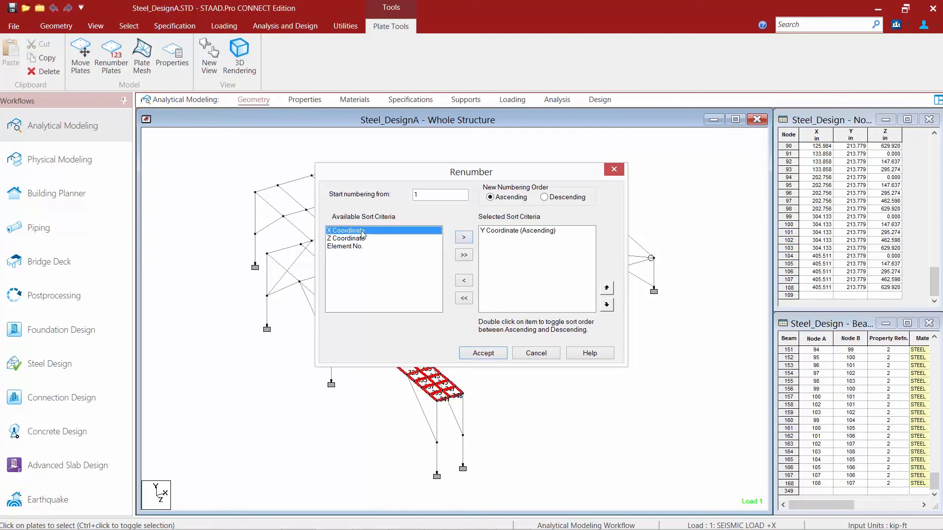
left_click(463, 236)
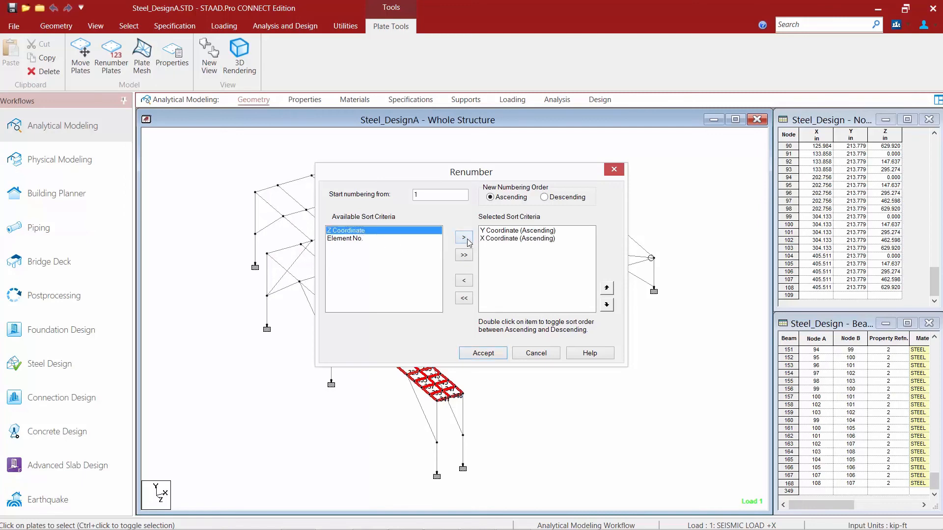
left_click(483, 353)
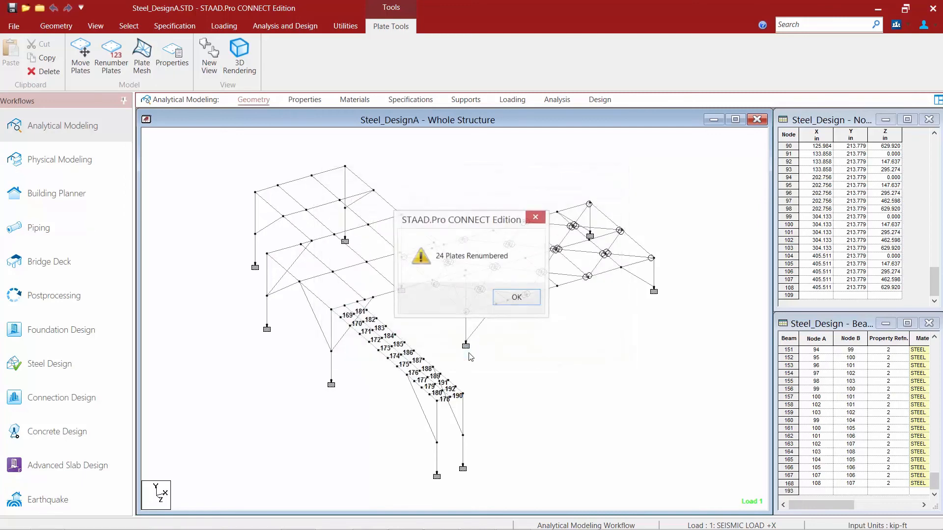
left_click(515, 297)
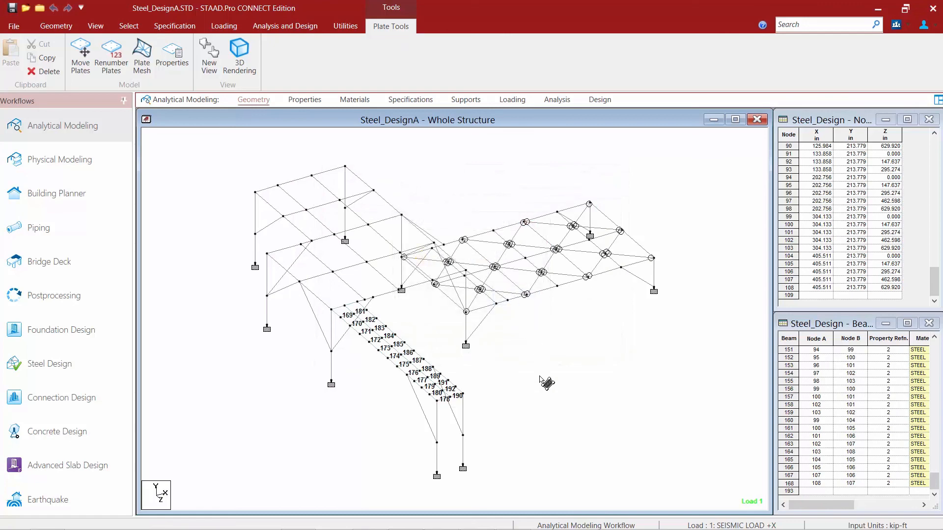